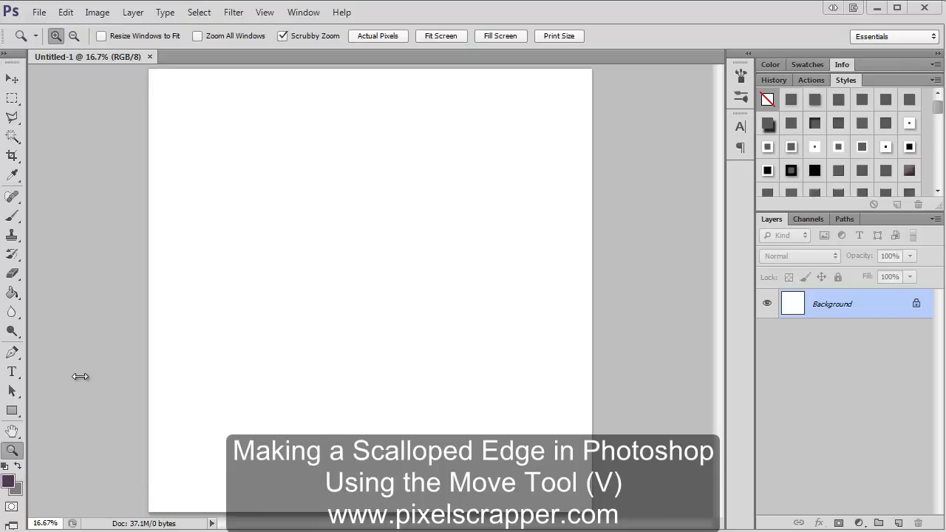
mouse_move(314, 329)
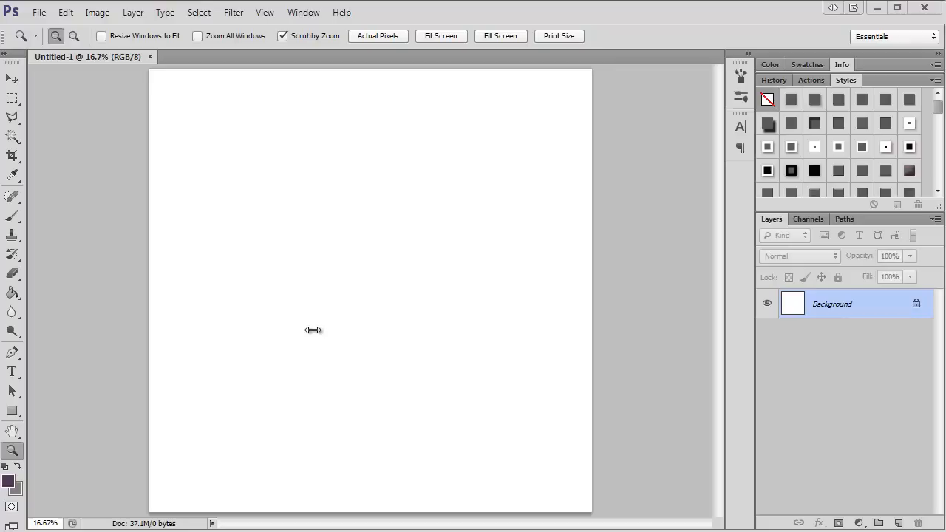
mouse_move(529, 116)
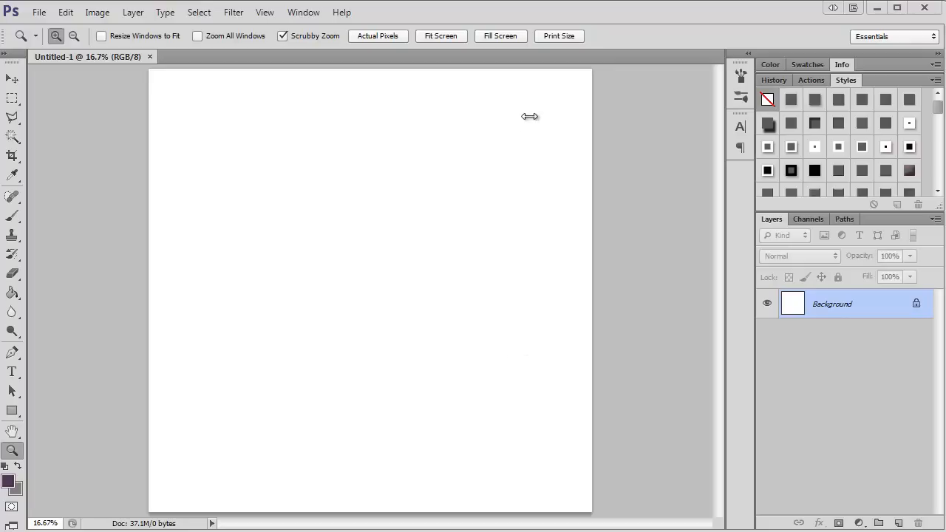
mouse_move(562, 504)
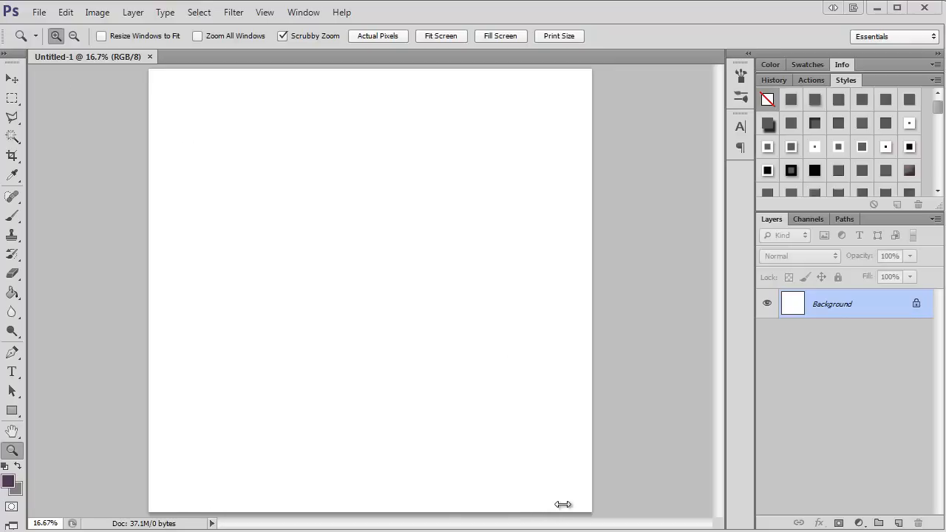
mouse_move(494, 418)
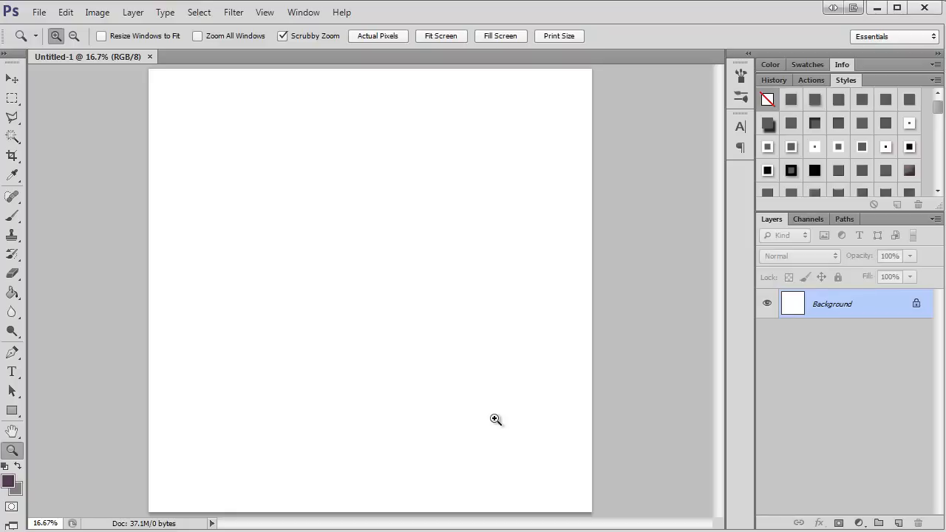
Draw a small solid dark purple circle on new Layer 1 near the upper left.
click(896, 524)
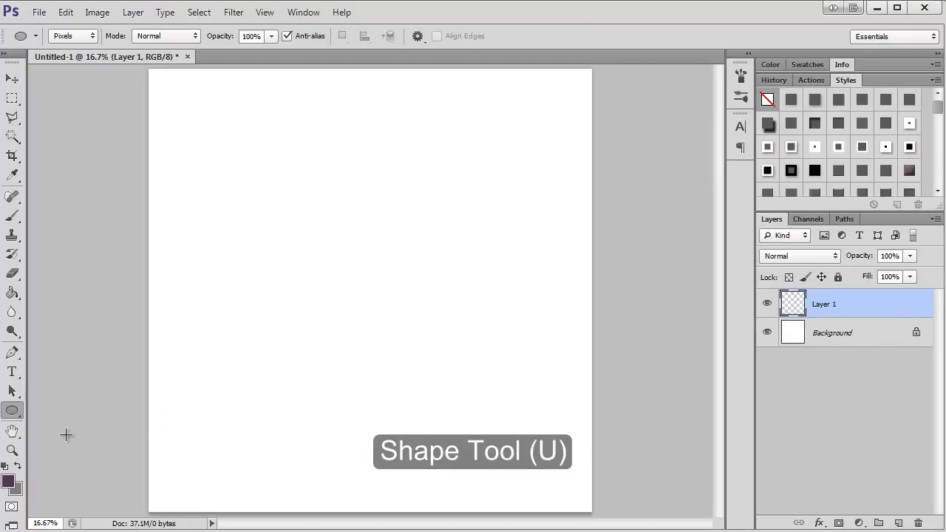
drag(331, 244, 346, 254)
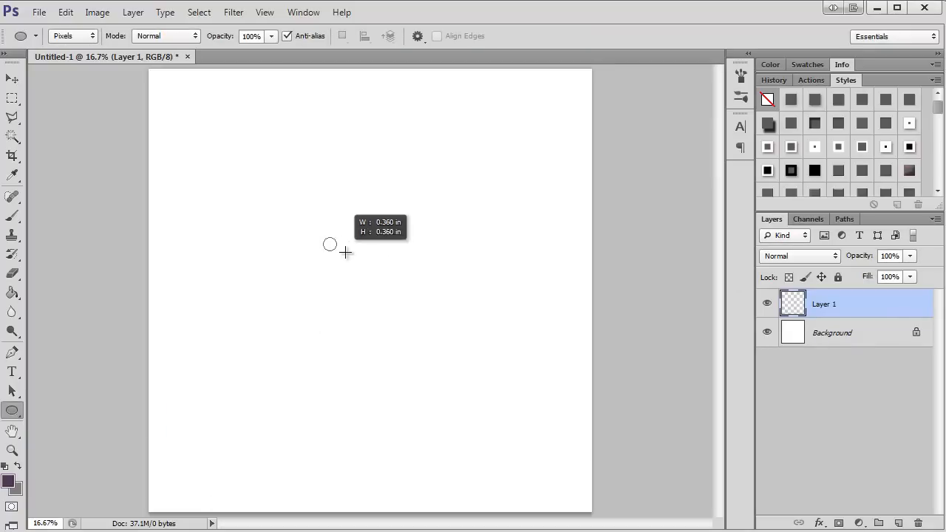
drag(329, 244, 355, 260)
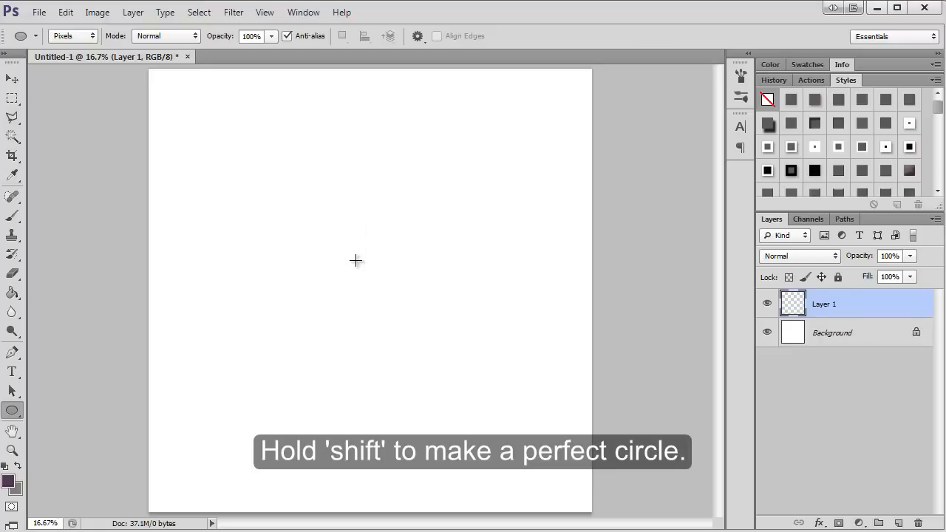
drag(335, 248, 355, 261)
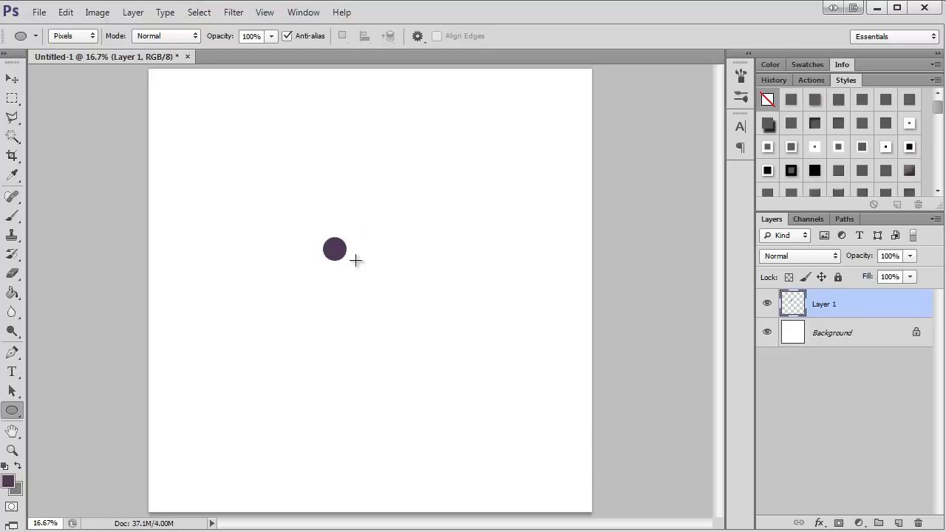
mouse_move(367, 248)
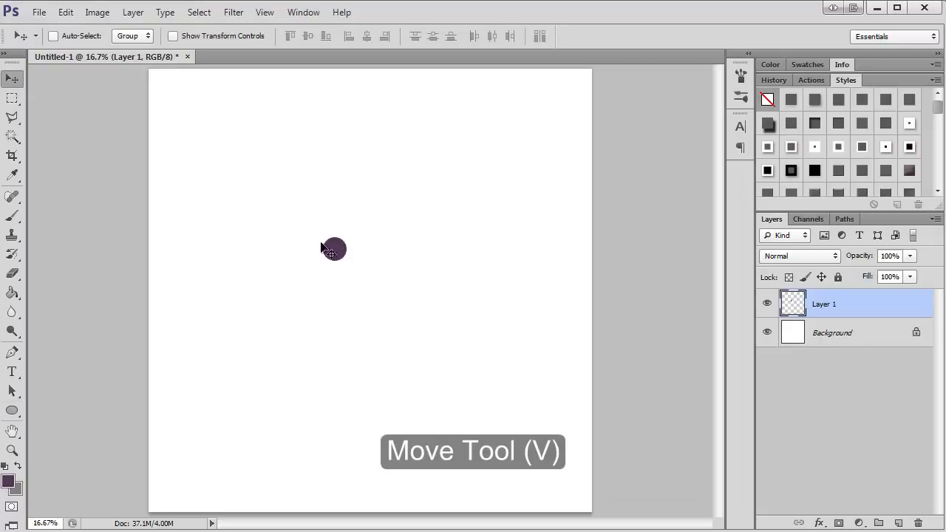
Move the circle to the left edge and duplicate it into 21 copies with Ctrl+J.
drag(333, 249, 155, 260)
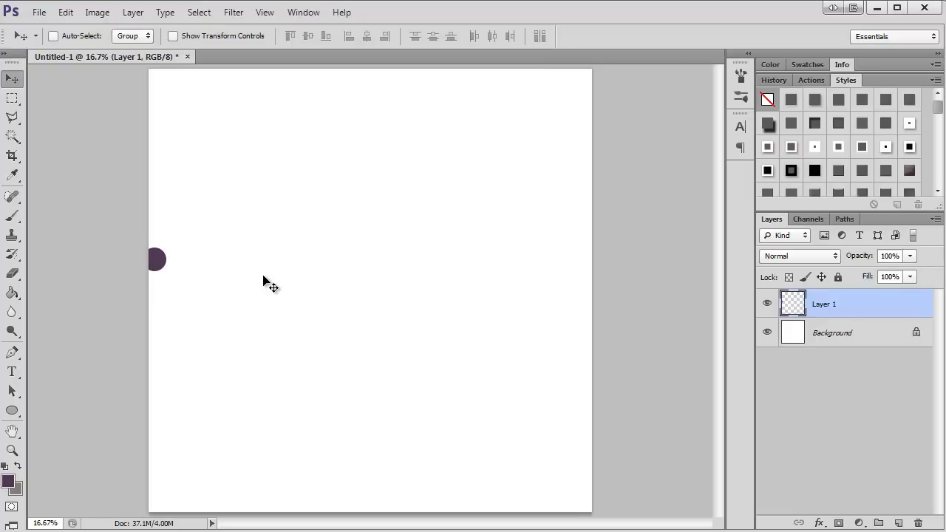
key(ctrl+j)
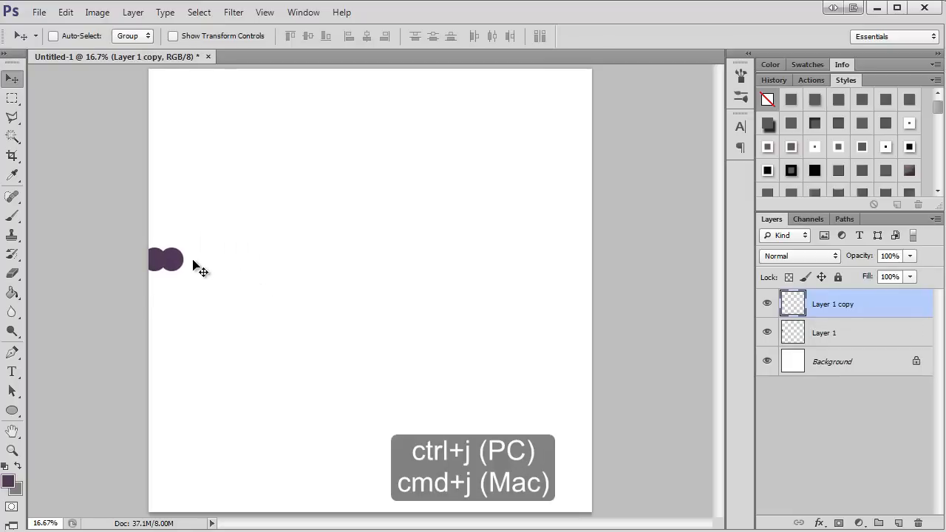
key(ctrl+j)
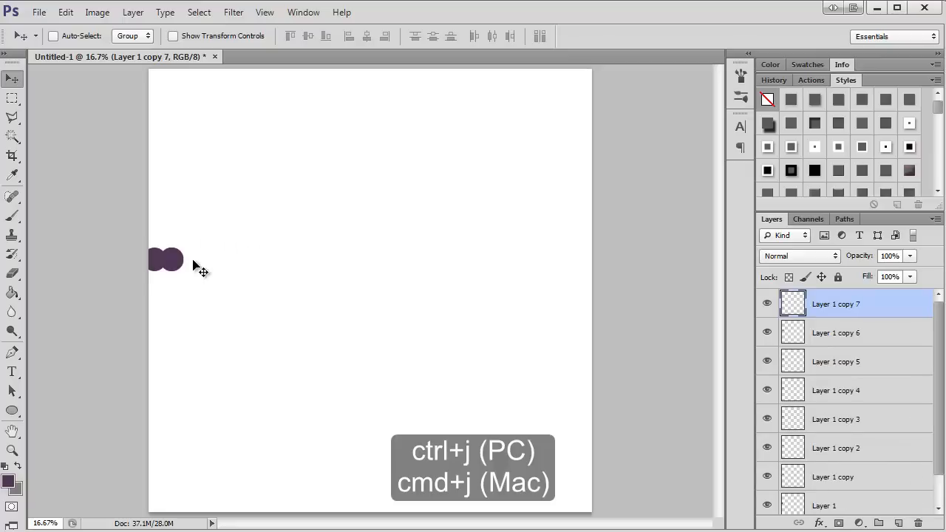
key(ctrl+j)
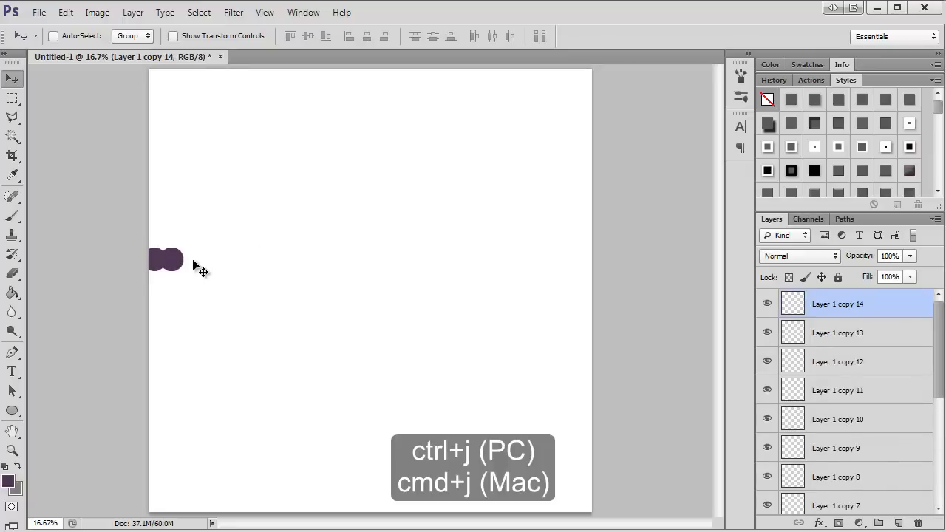
key(ctrl+j)
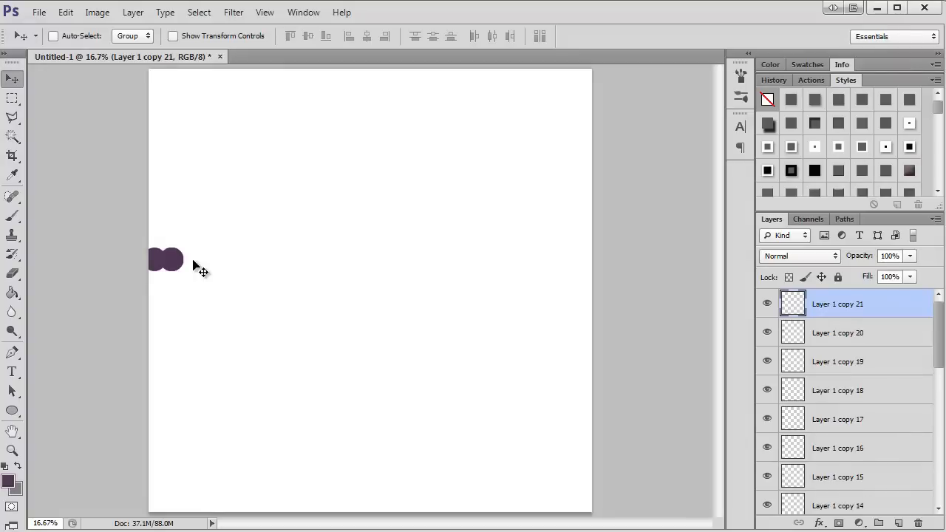
scroll(down, 3)
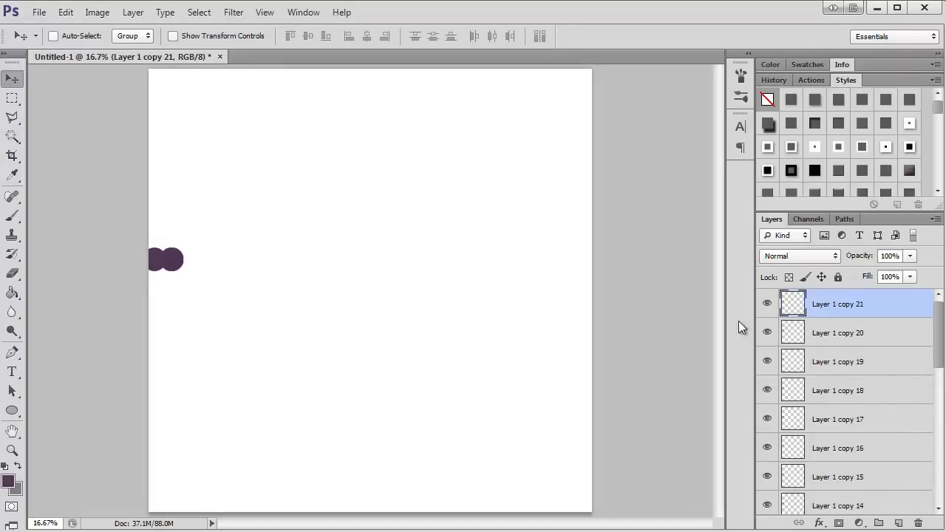
mouse_move(293, 275)
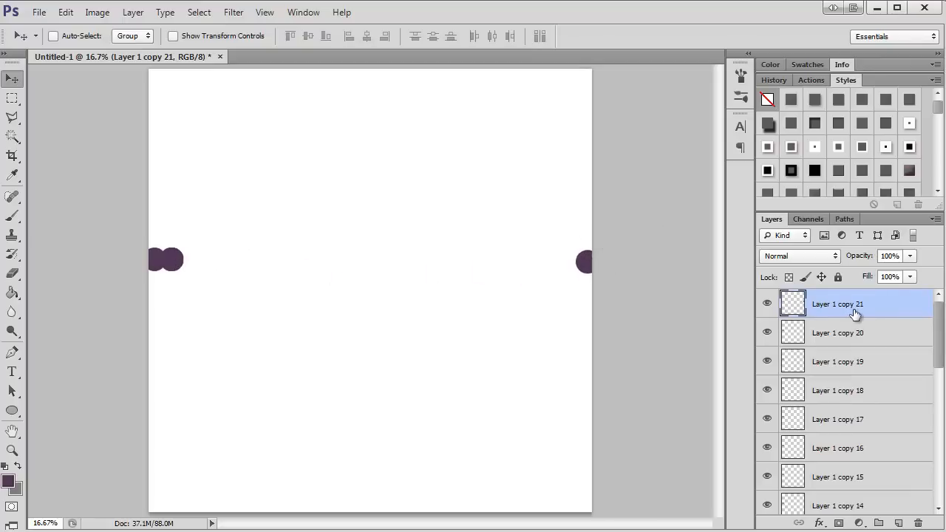
mouse_move(880, 306)
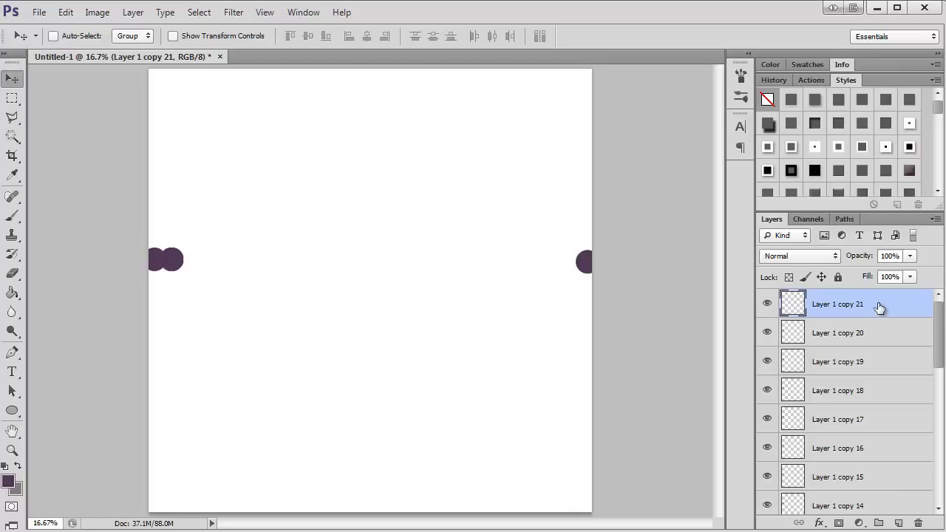
scroll(down, 3)
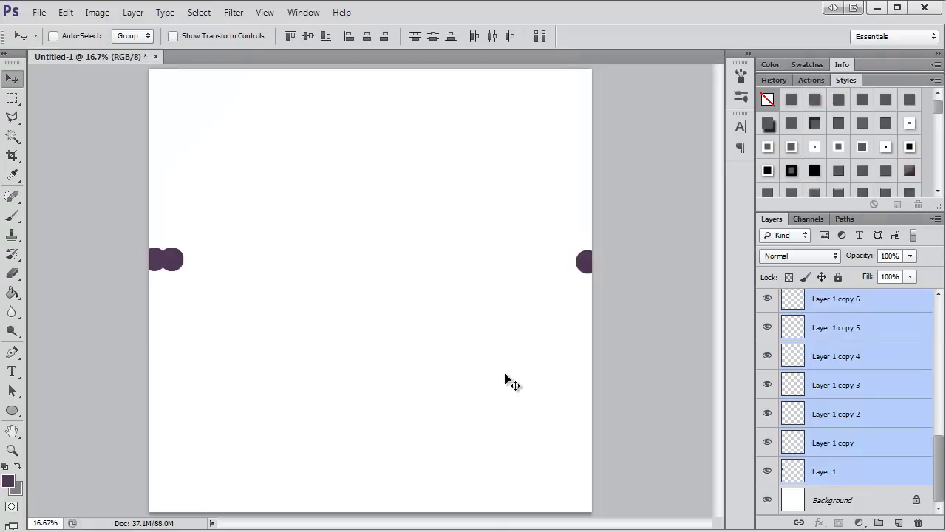
mouse_move(15, 80)
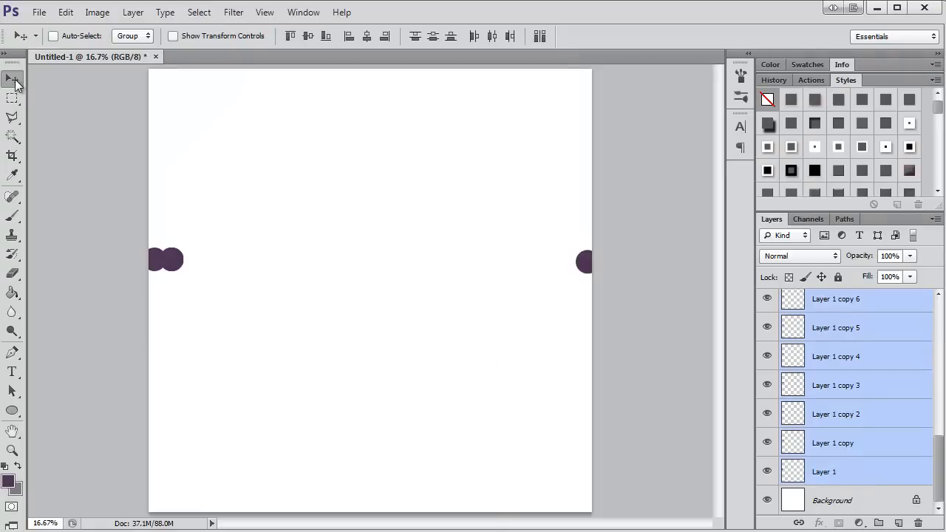
mouse_move(115, 79)
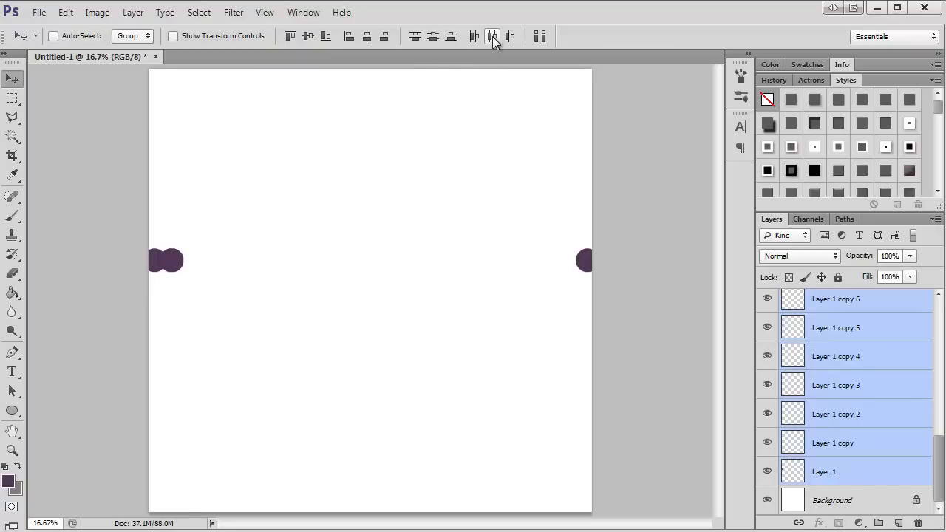
Distribute the circles' horizontal centers so they form one continuous row across the canvas.
click(491, 35)
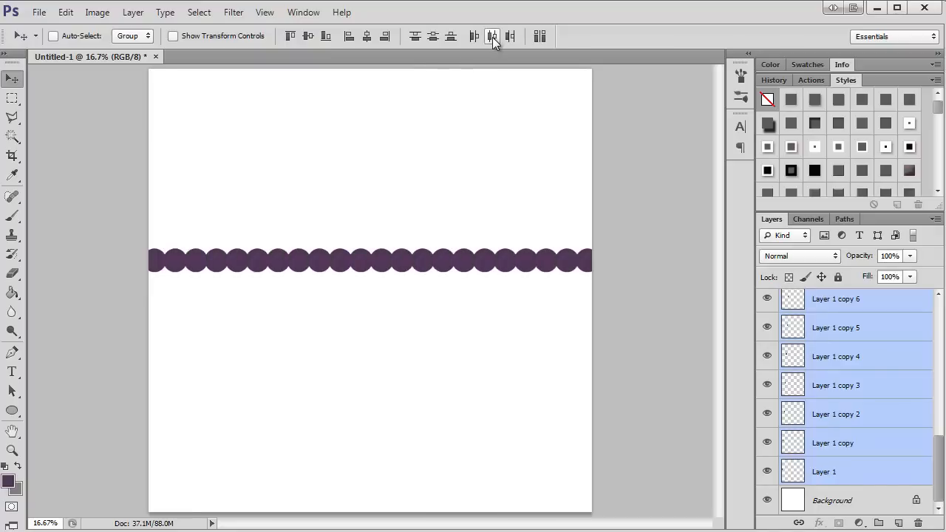
mouse_move(491, 36)
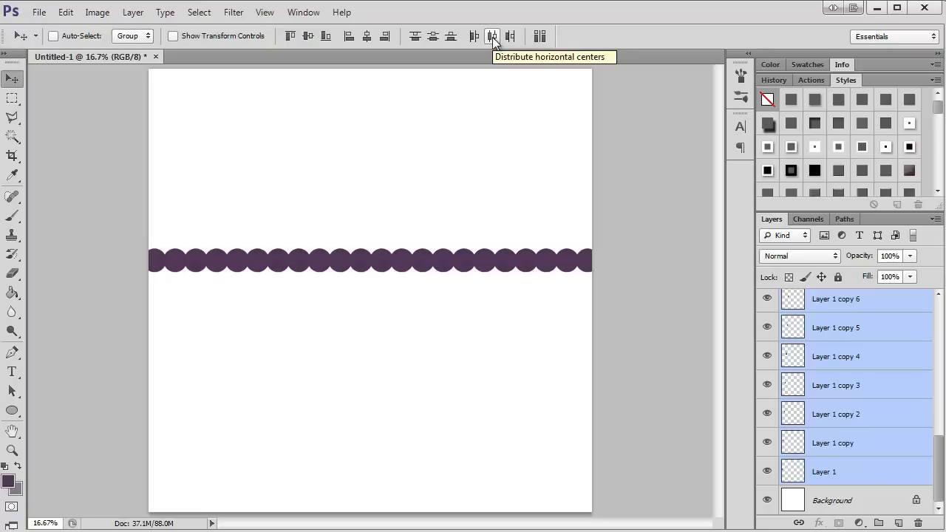
mouse_move(835, 294)
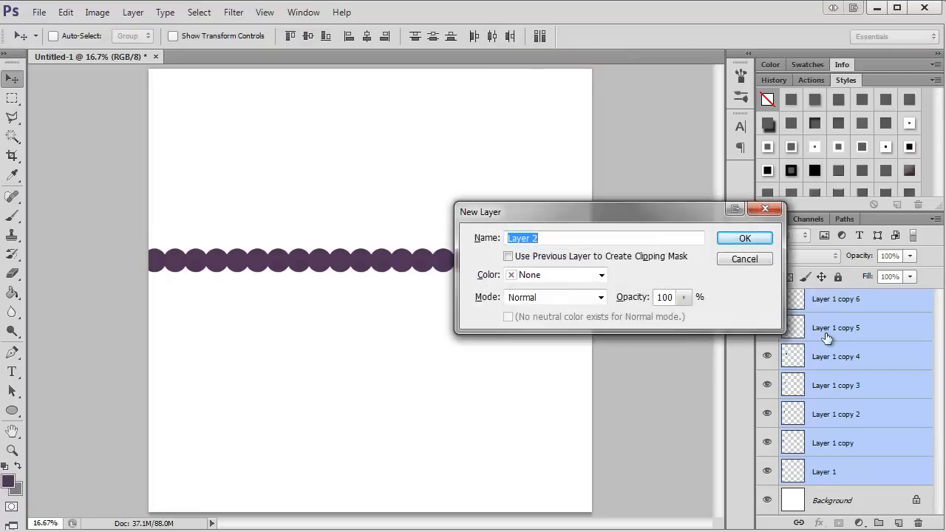
Draw a wide purple rectangle on new Layer 2 beneath the circle row.
click(745, 238)
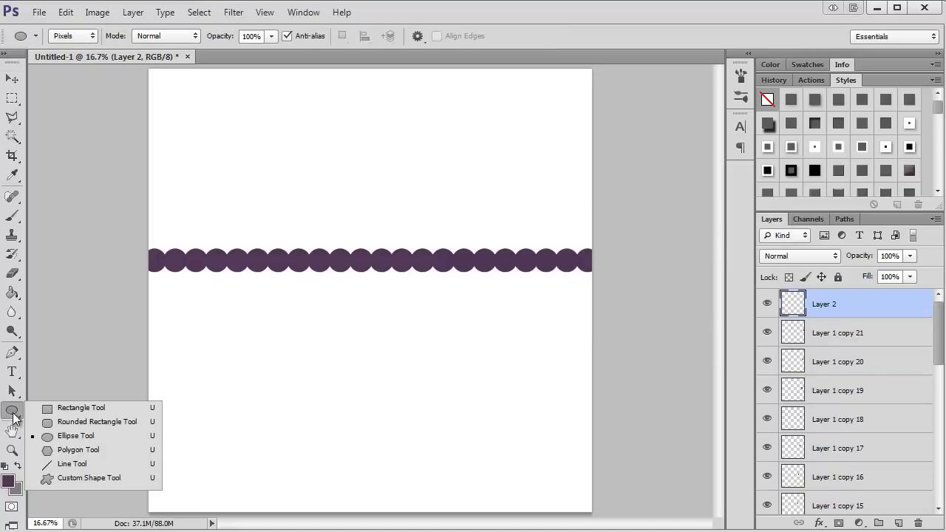
click(80, 408)
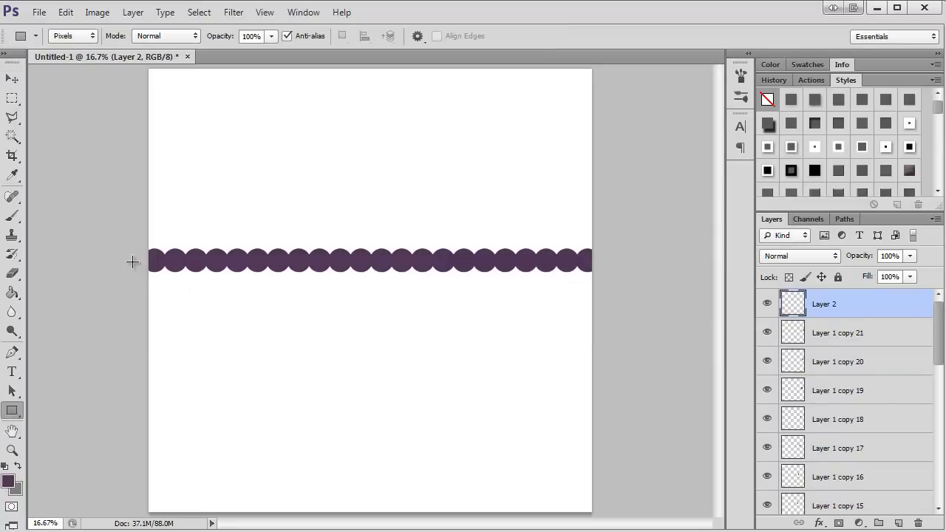
drag(133, 260, 628, 303)
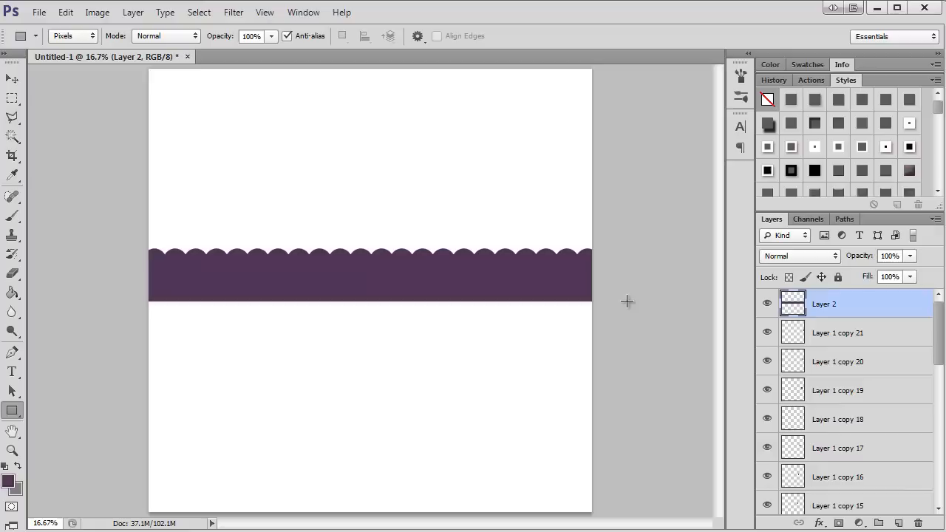
mouse_move(536, 303)
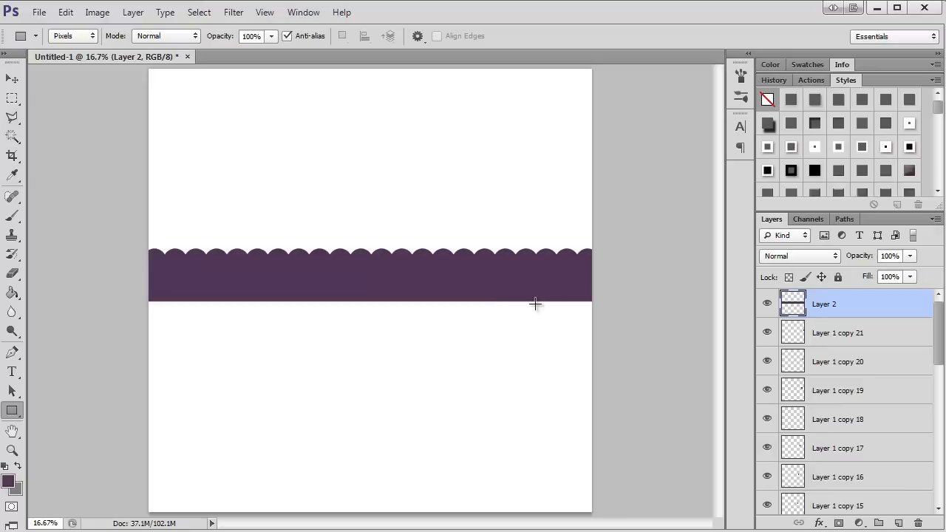
mouse_move(507, 291)
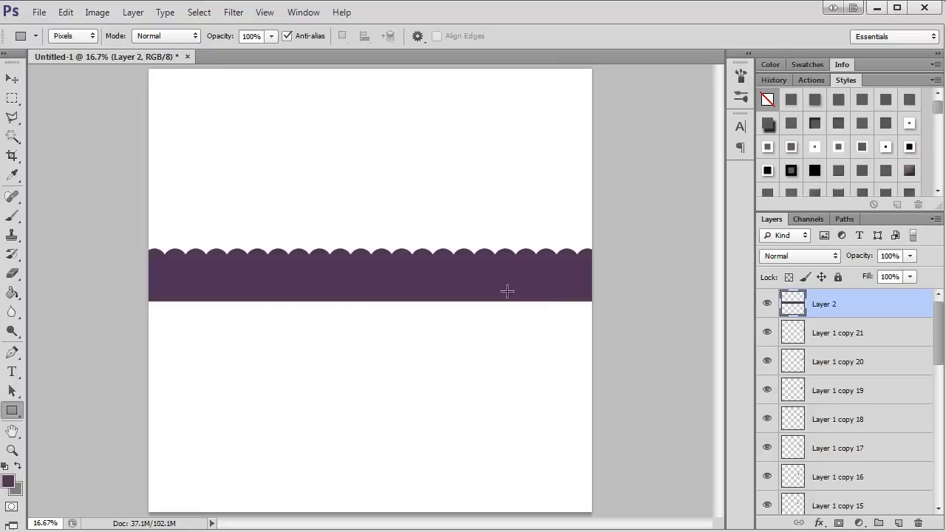
click(12, 79)
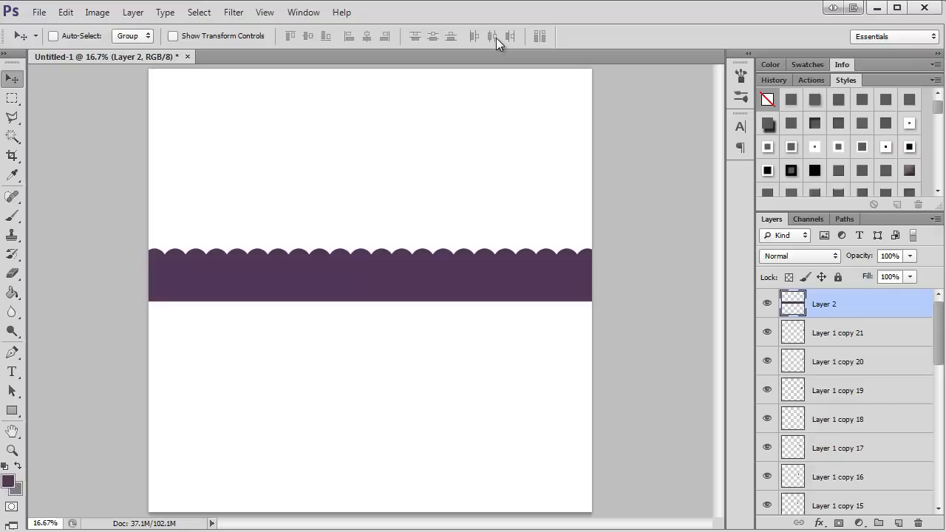
mouse_move(481, 52)
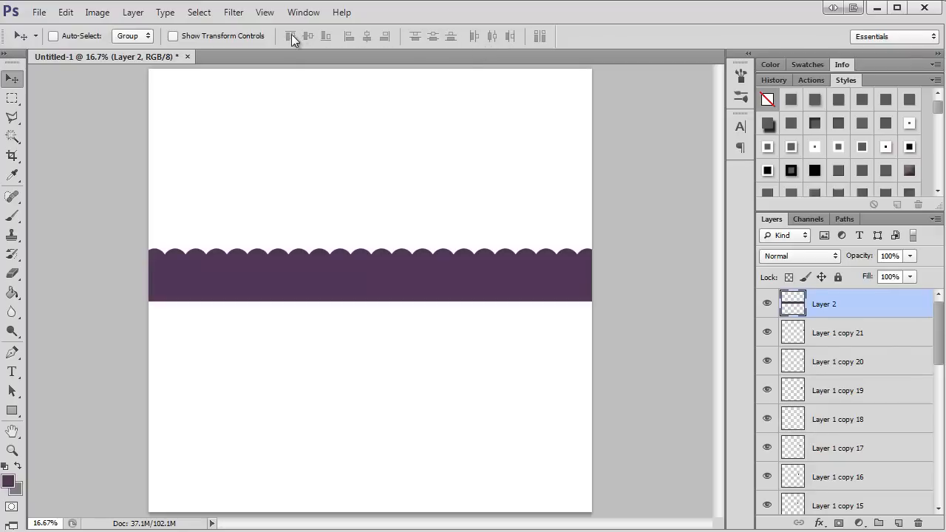
mouse_move(337, 43)
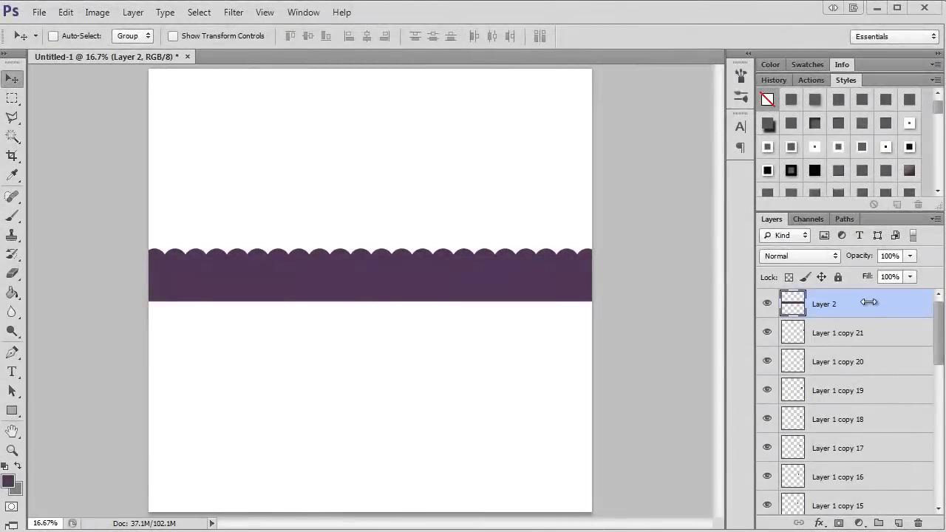
Shift-select every layer from Layer 2 down to Layer 1 in the Layers panel.
scroll(down, 3)
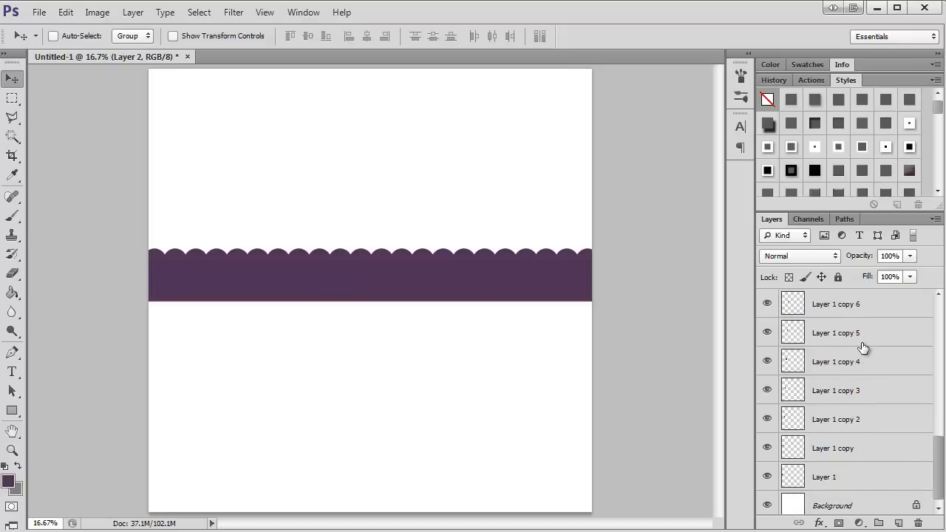
scroll(down, 3)
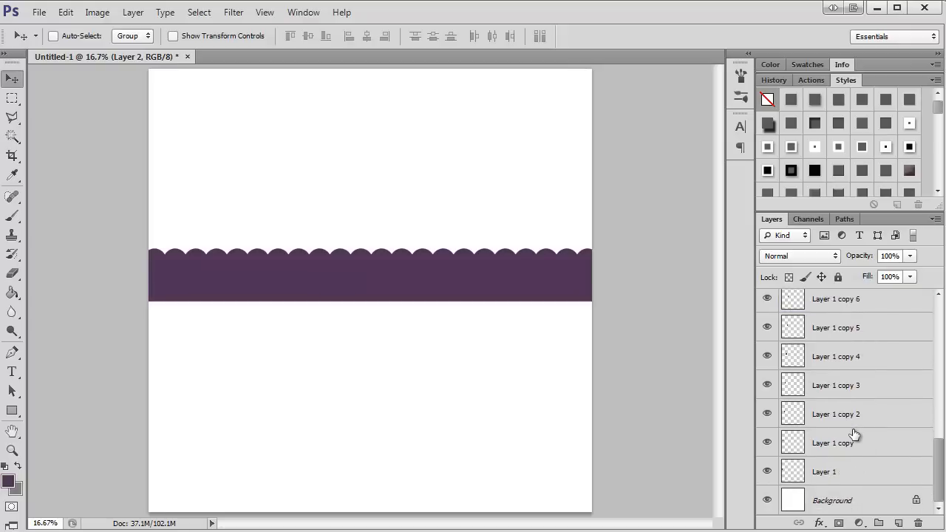
mouse_move(855, 458)
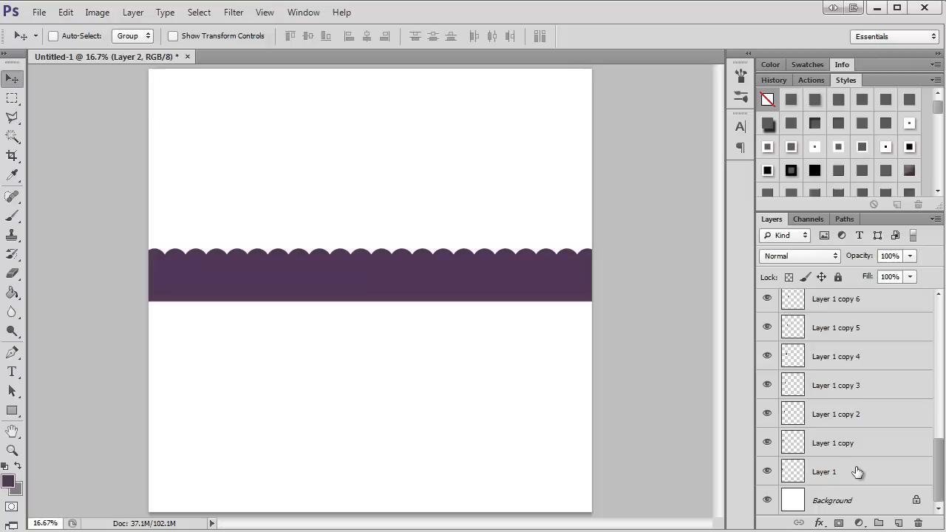
click(825, 472)
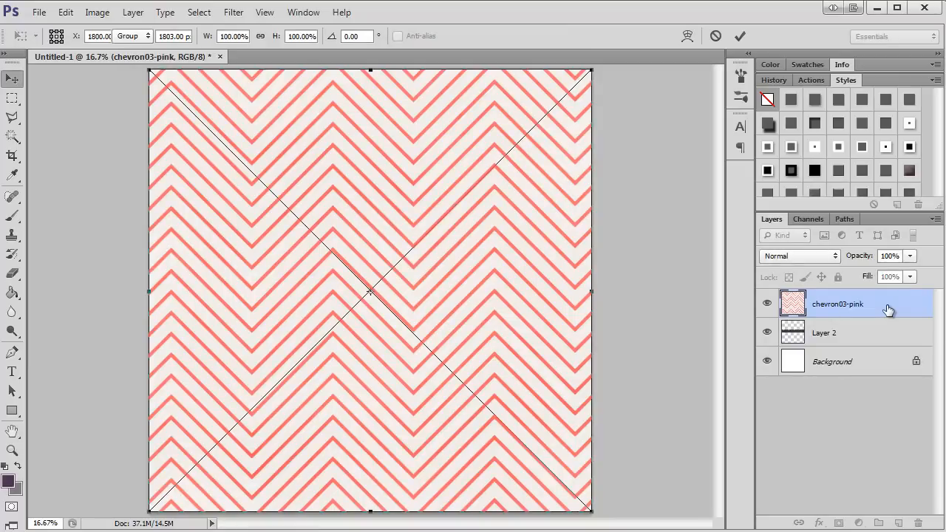
Clip chevron03-pink to the merged band layer and hide the white Background.
right_click(836, 304)
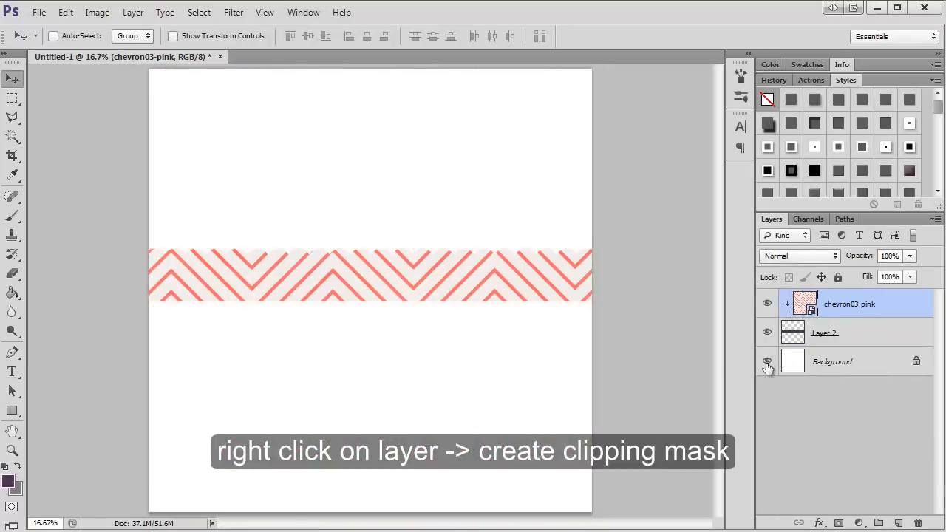
click(767, 361)
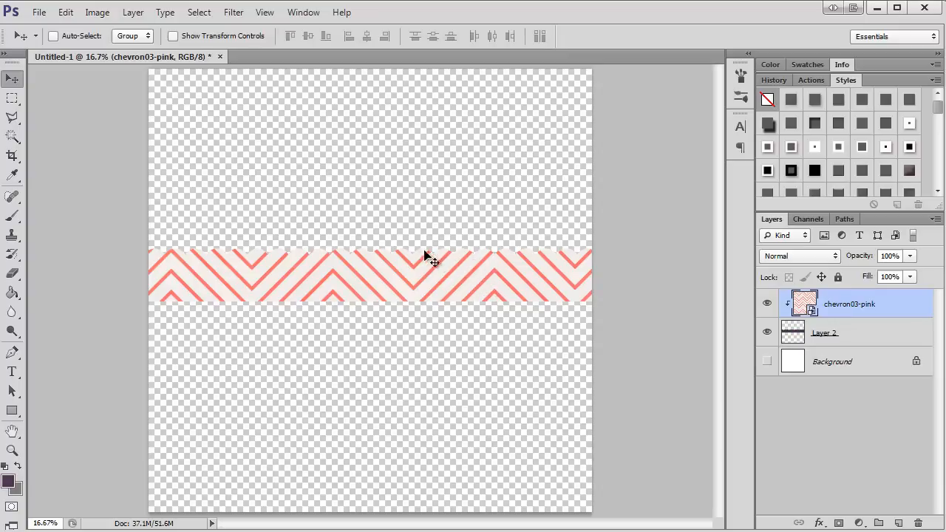